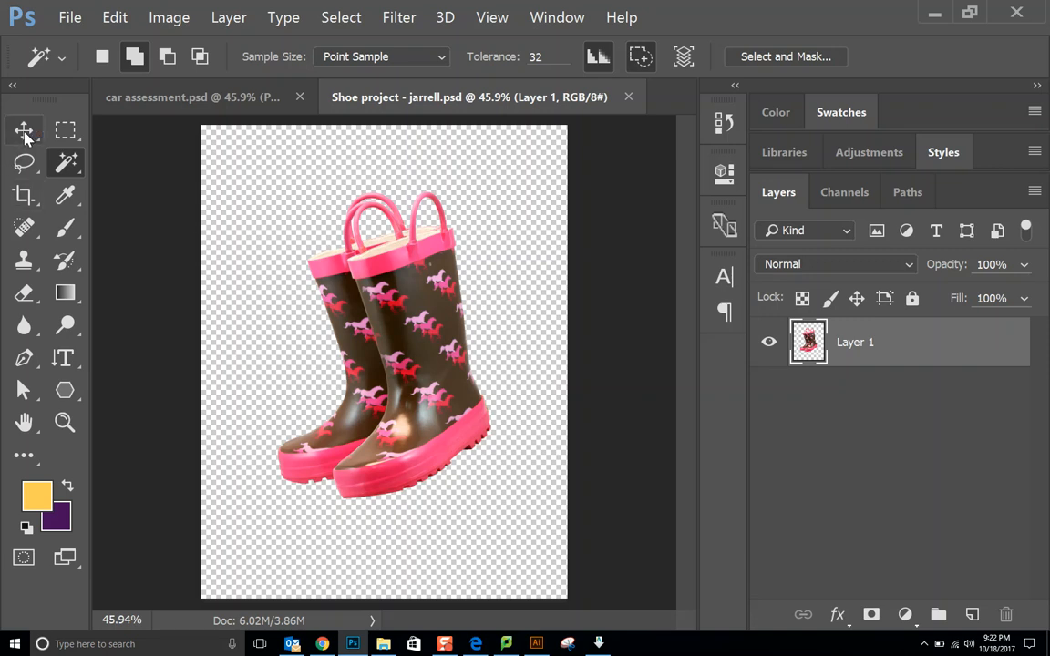
- Add a new empty layer above the boots photo and rename it 'sole'
{"action": "left_click", "coordinate": [24, 131]}
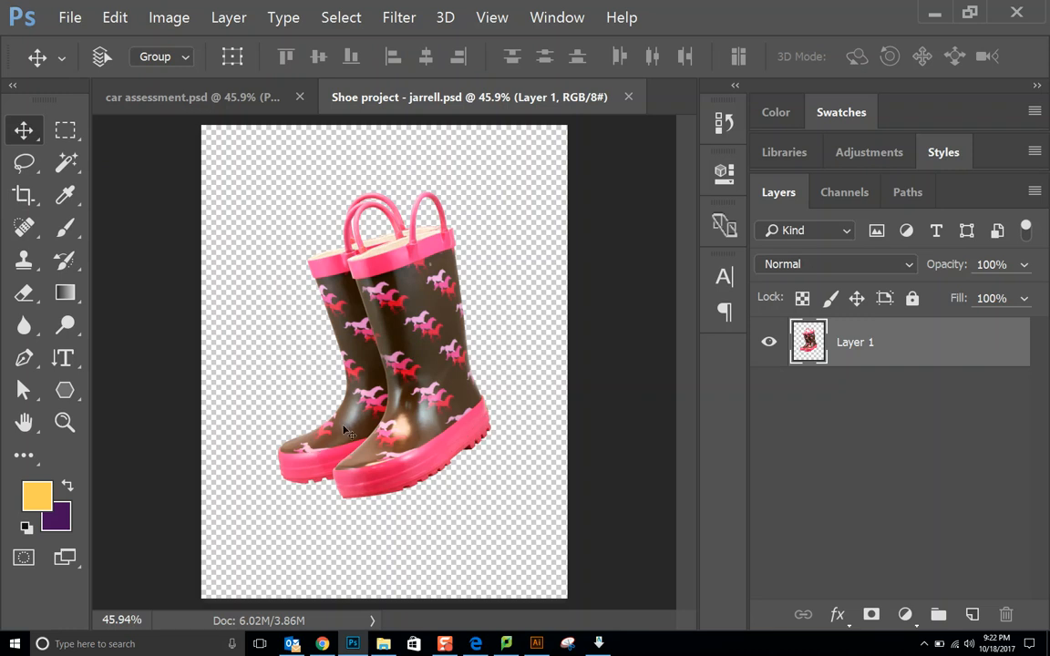
{"action": "mouse_move", "coordinate": [299, 476]}
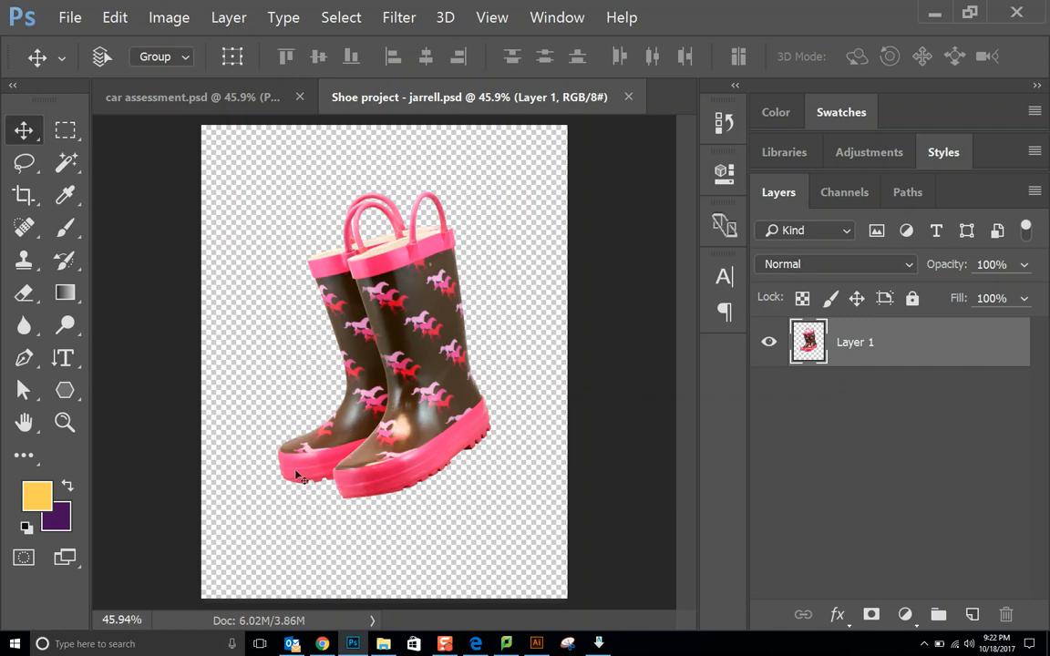
{"action": "mouse_move", "coordinate": [299, 403]}
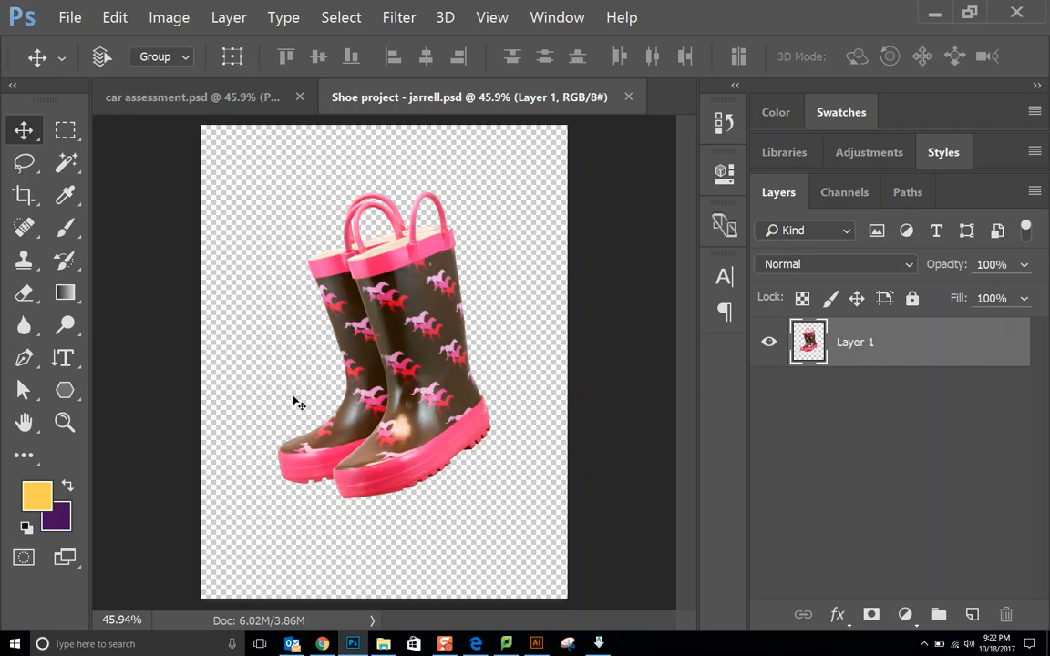
{"action": "mouse_move", "coordinate": [434, 445]}
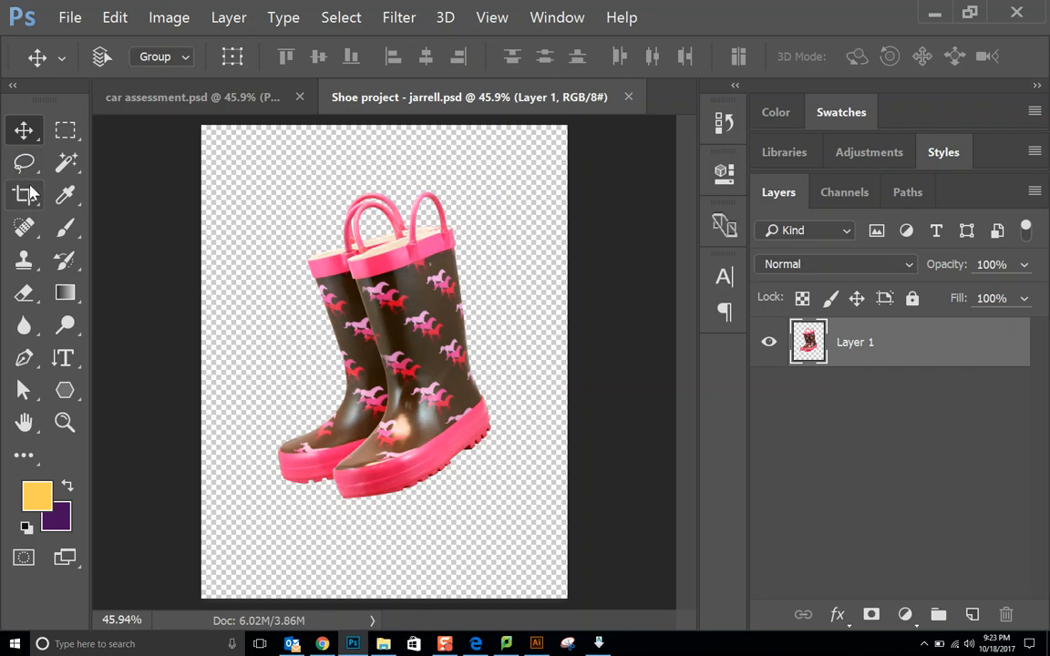
{"action": "left_click", "coordinate": [24, 162]}
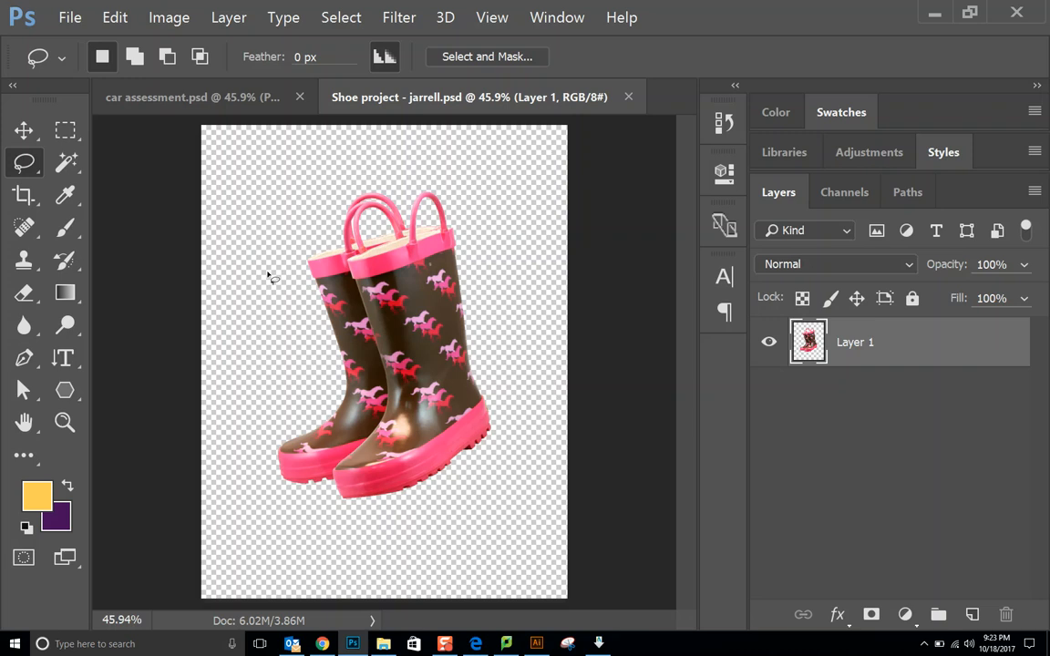
{"action": "mouse_move", "coordinate": [413, 241]}
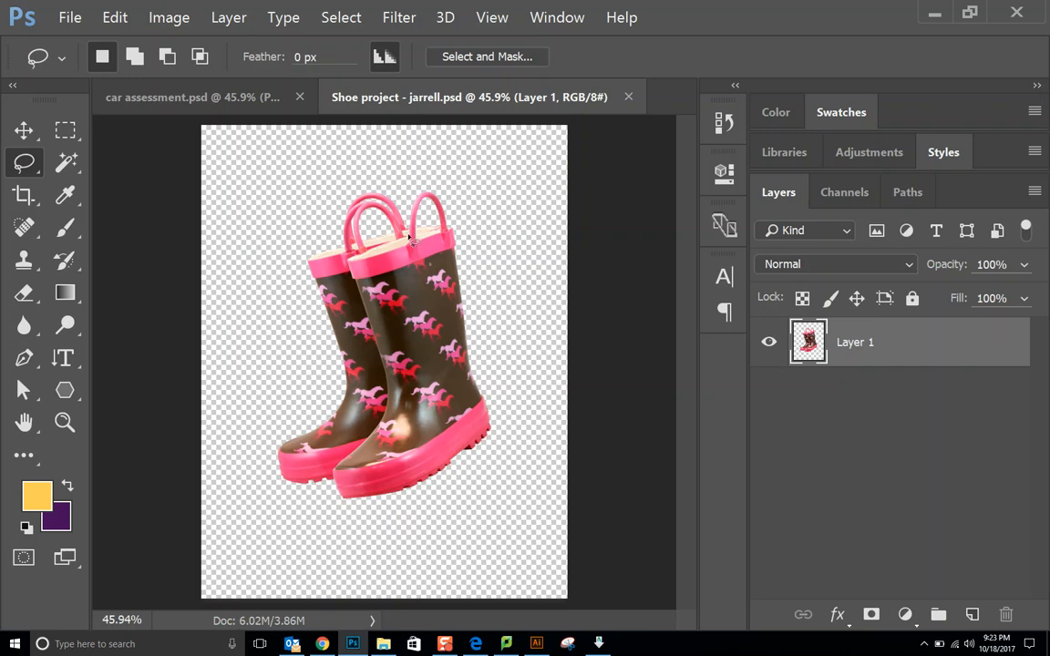
{"action": "mouse_move", "coordinate": [798, 585]}
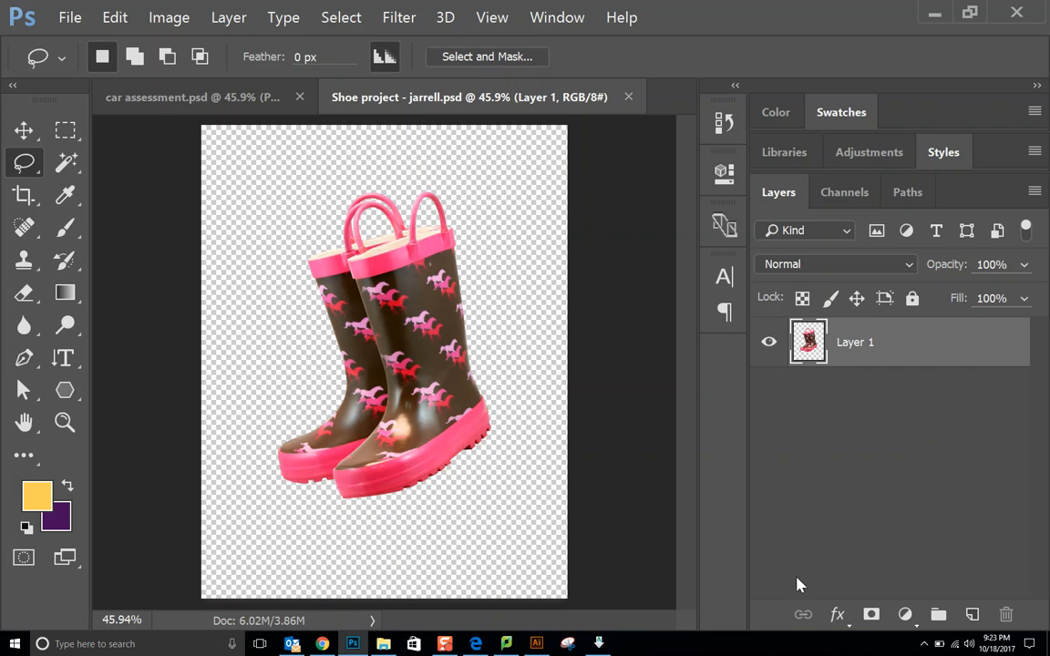
{"action": "mouse_move", "coordinate": [937, 508]}
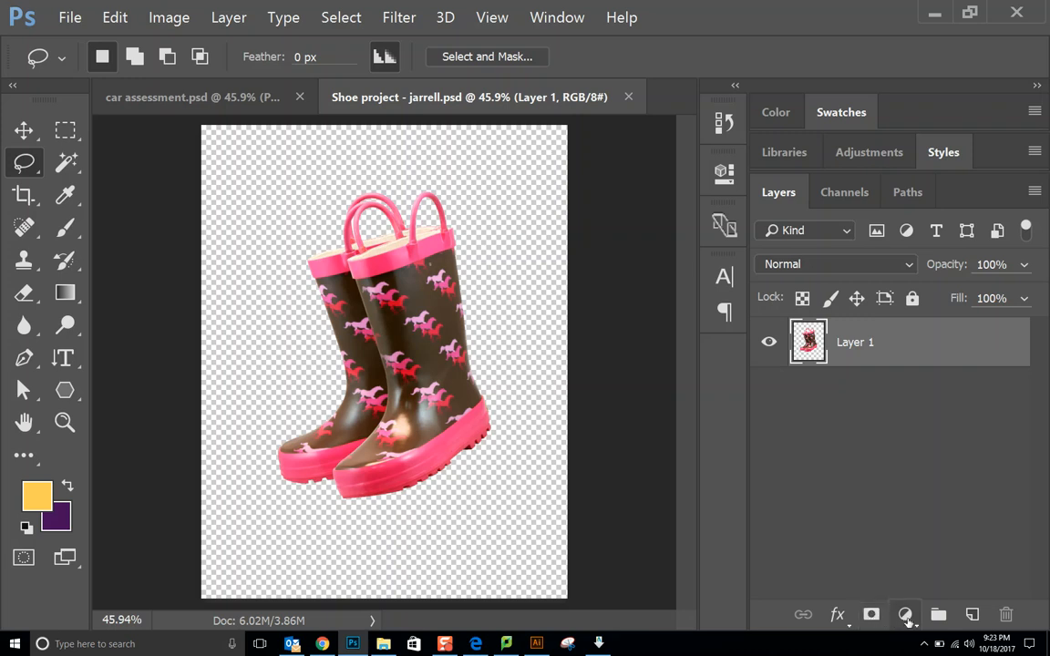
{"action": "mouse_move", "coordinate": [905, 615]}
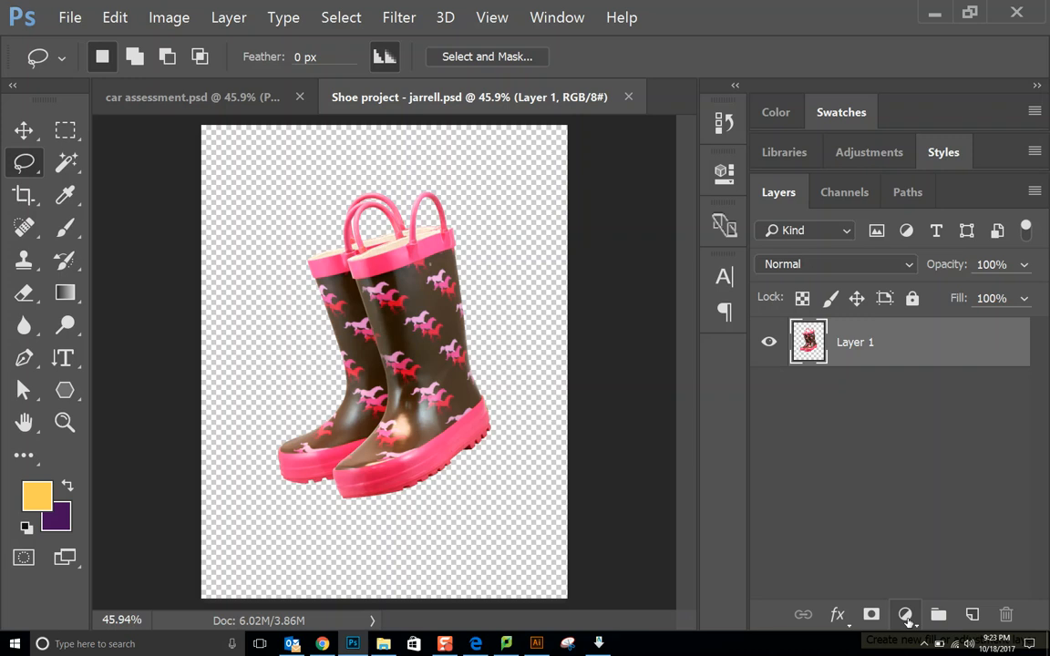
{"action": "mouse_move", "coordinate": [918, 623]}
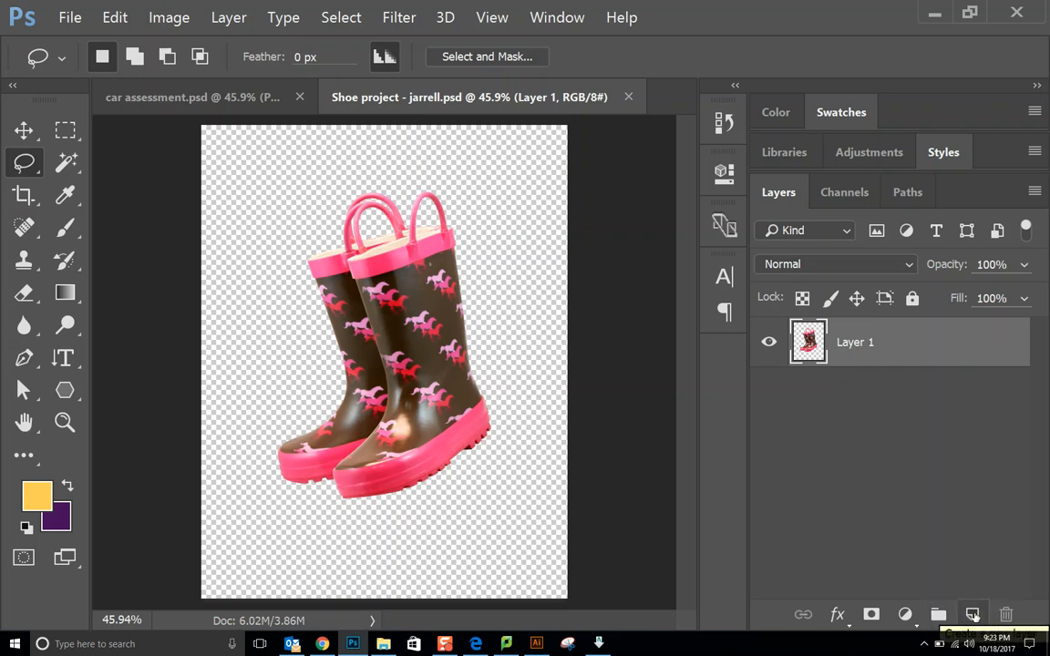
{"action": "left_click", "coordinate": [972, 613]}
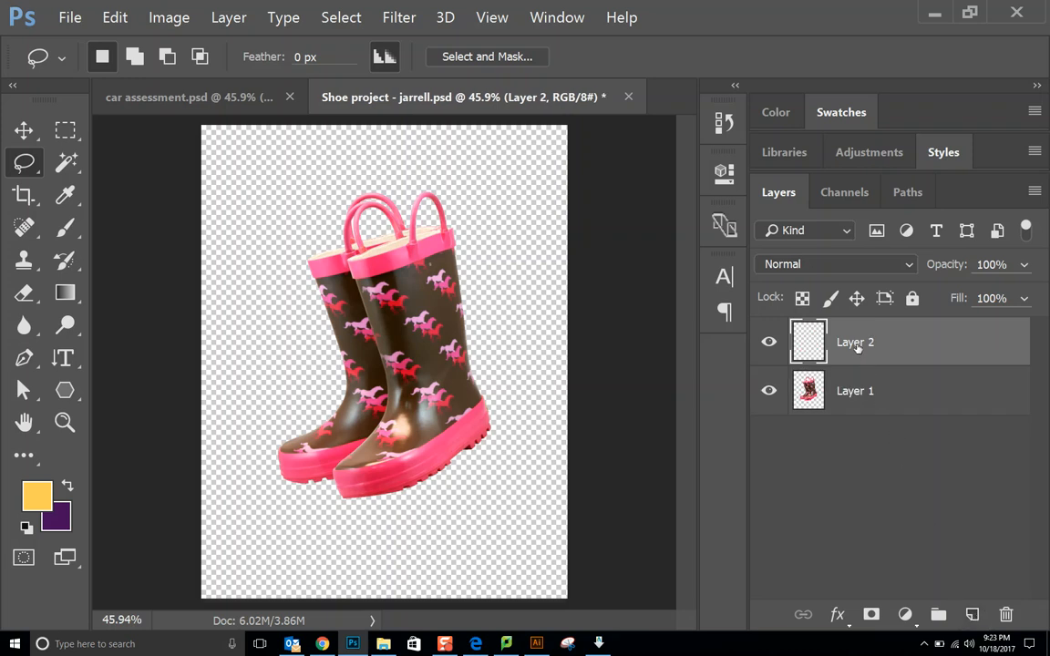
{"action": "double_click", "coordinate": [855, 341]}
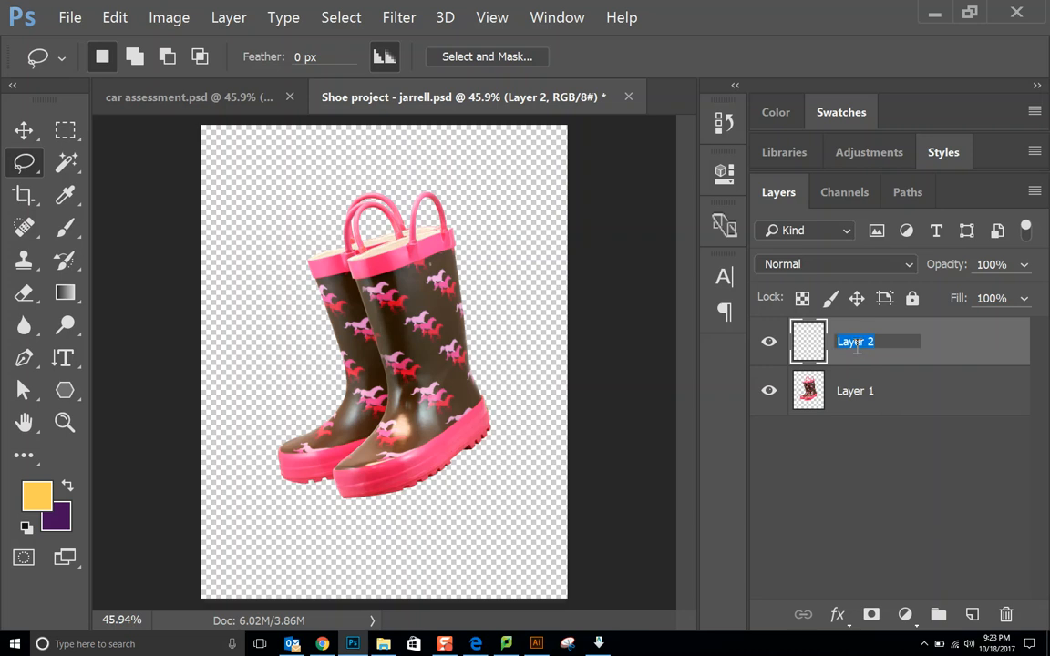
{"action": "type", "text": "s"}
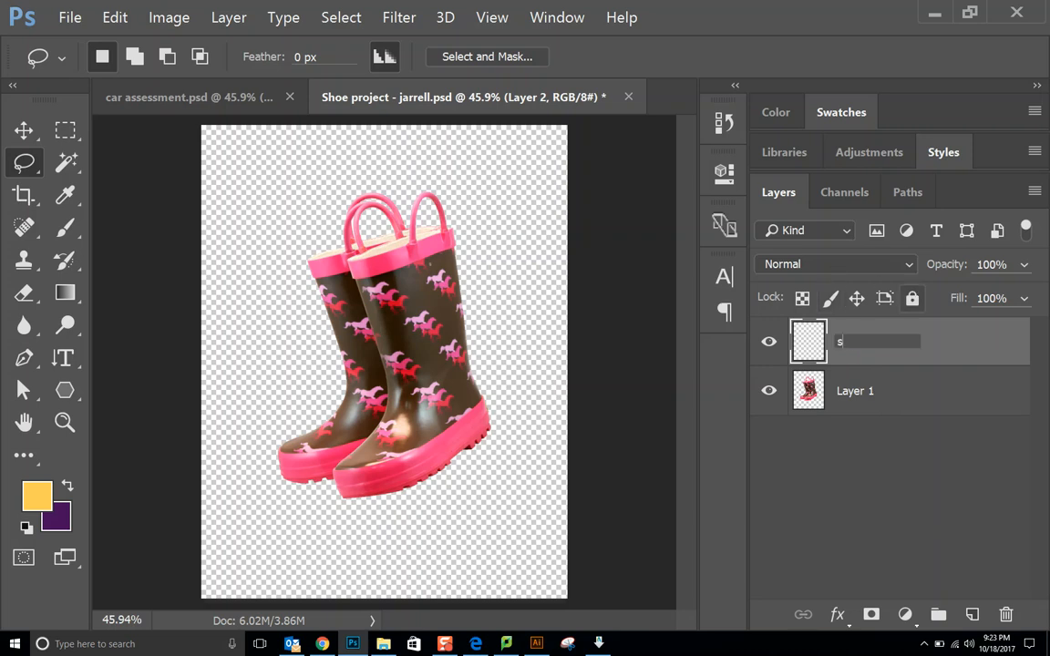
{"action": "type", "text": "ole"}
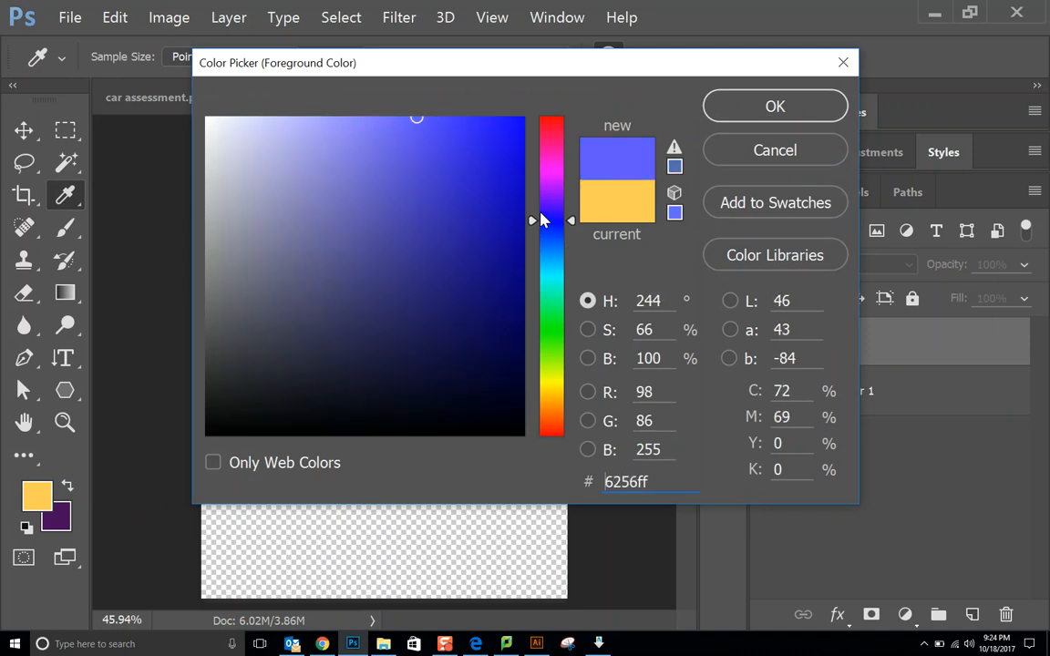
- Set the foreground colour to a strong, deep orange in the Color Picker
{"action": "left_click_drag", "start_coordinate": [554, 221], "coordinate": [553, 298]}
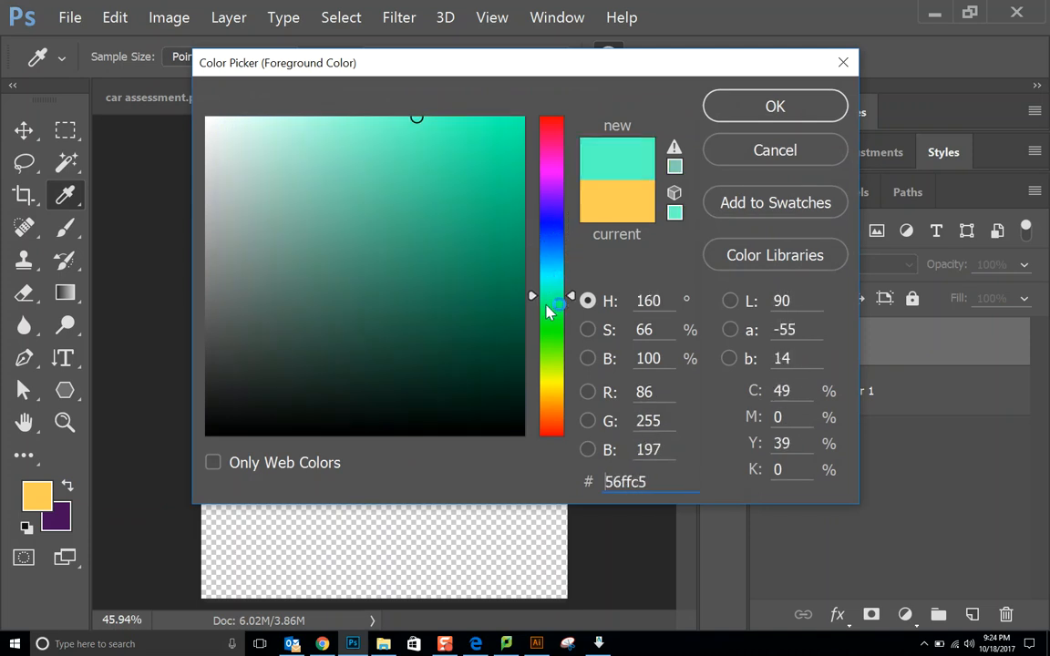
{"action": "left_click_drag", "start_coordinate": [532, 295], "coordinate": [533, 337]}
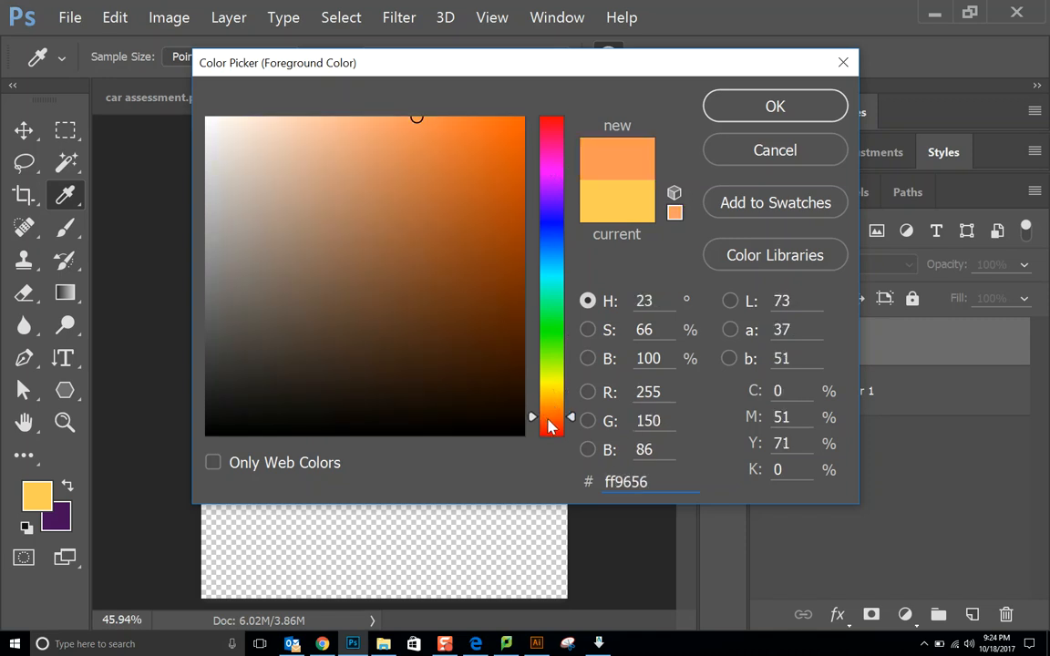
{"action": "left_click", "coordinate": [480, 130]}
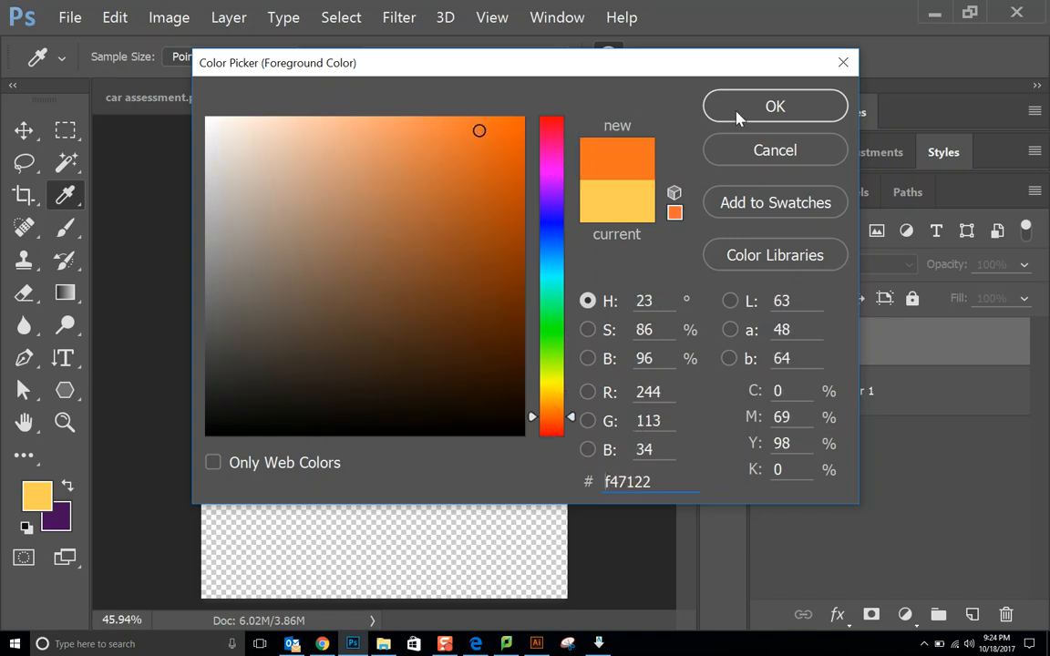
{"action": "left_click", "coordinate": [775, 105]}
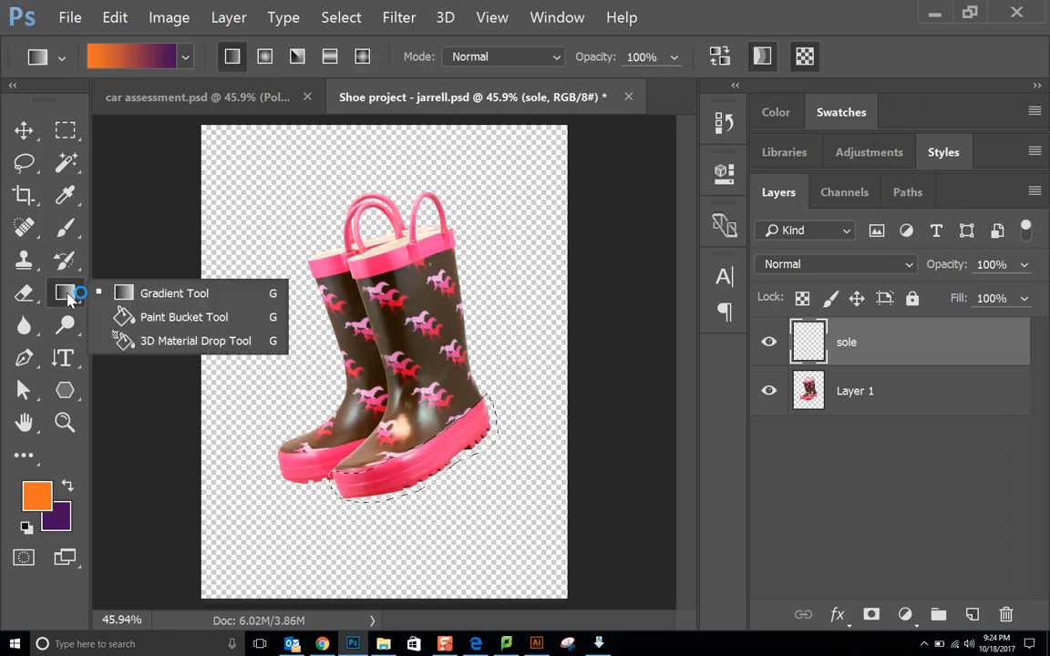
{"action": "mouse_move", "coordinate": [184, 317]}
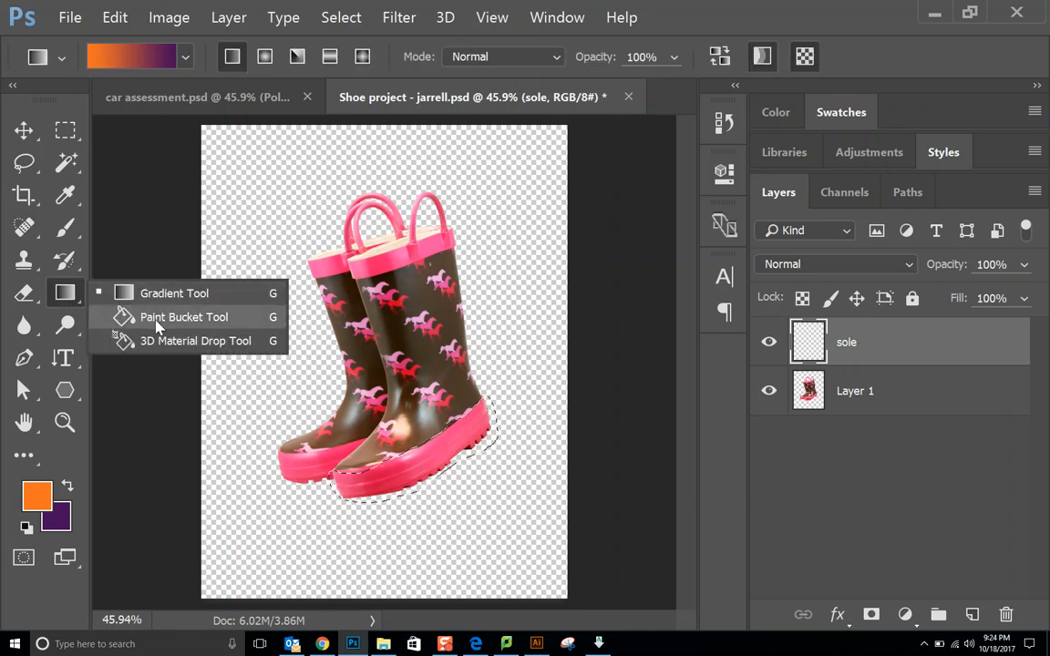
- Fill the outlined boot soles with orange using the Paint Bucket, then return to the Lasso
{"action": "left_click", "coordinate": [183, 317]}
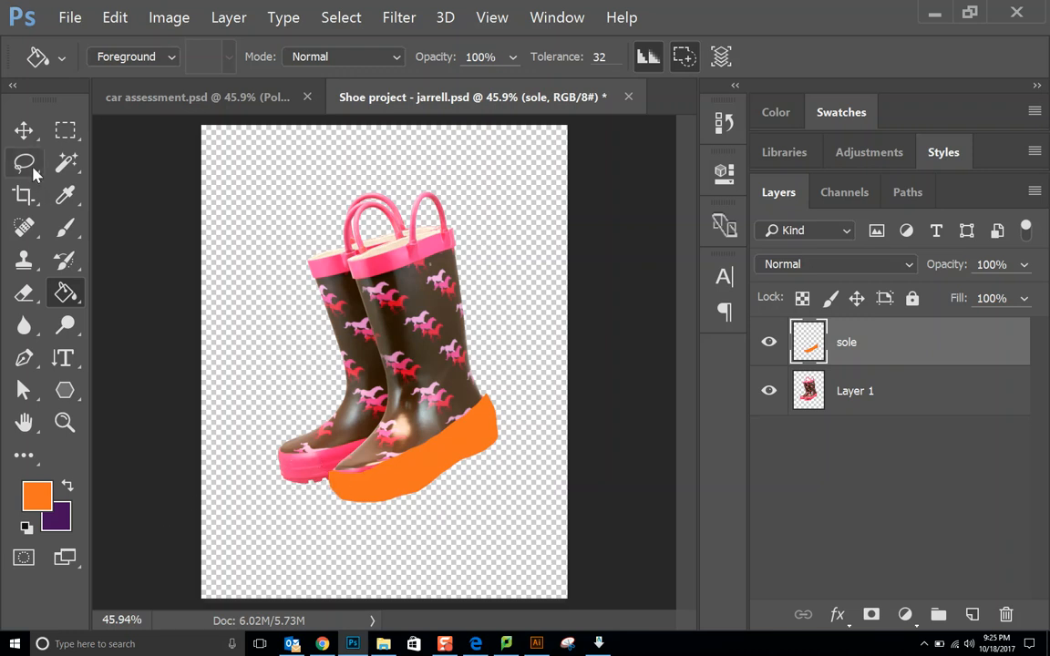
{"action": "left_click", "coordinate": [25, 162]}
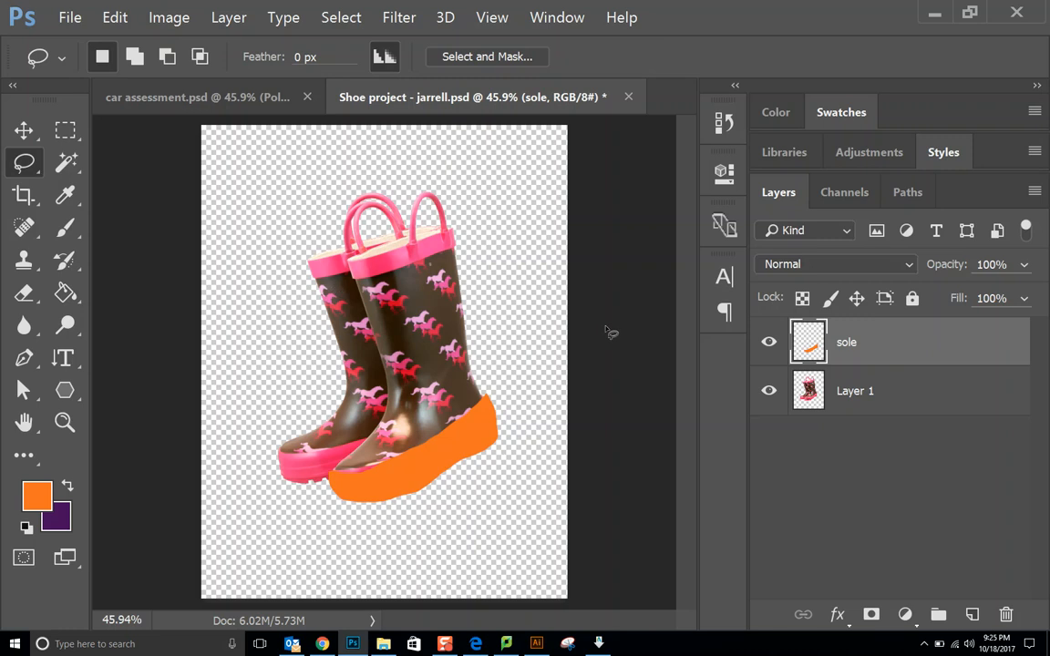
{"action": "mouse_move", "coordinate": [176, 254]}
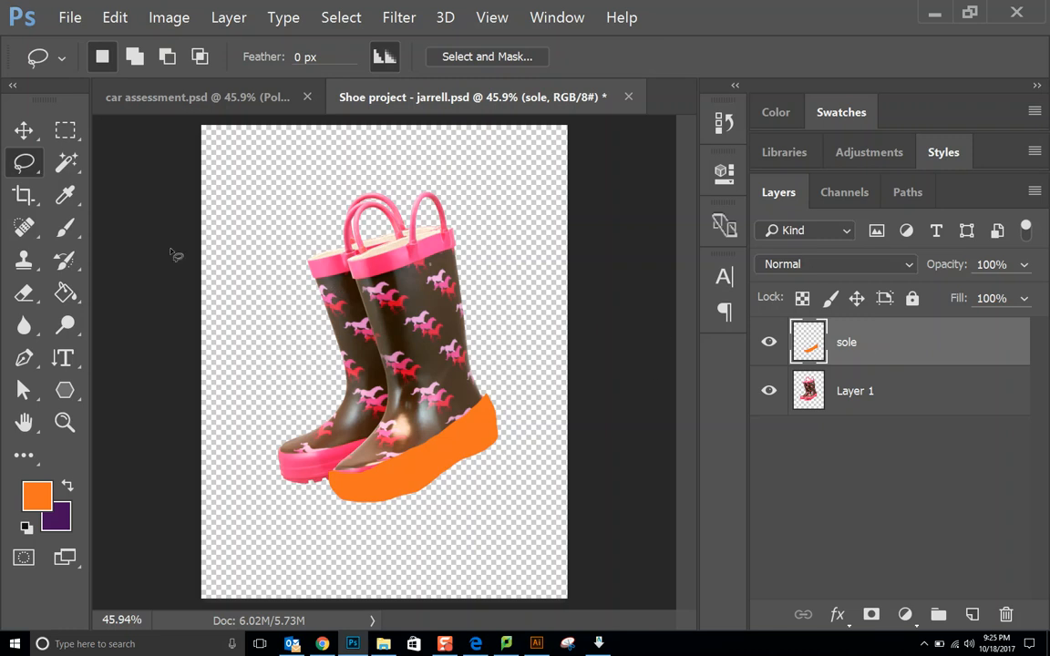
{"action": "mouse_move", "coordinate": [287, 444]}
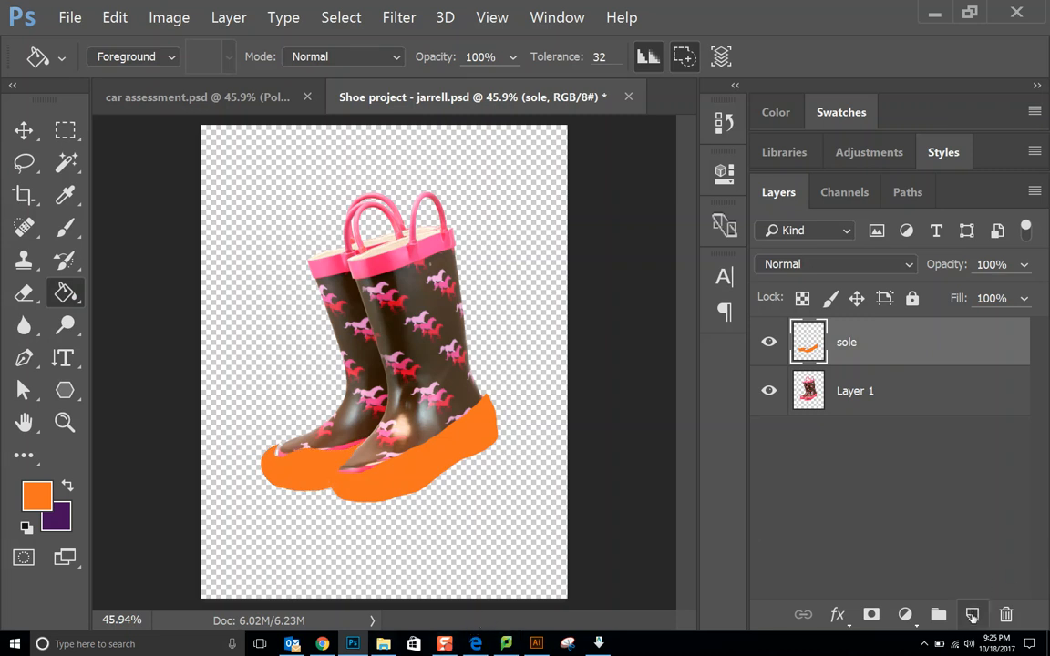
{"action": "mouse_move", "coordinate": [972, 614]}
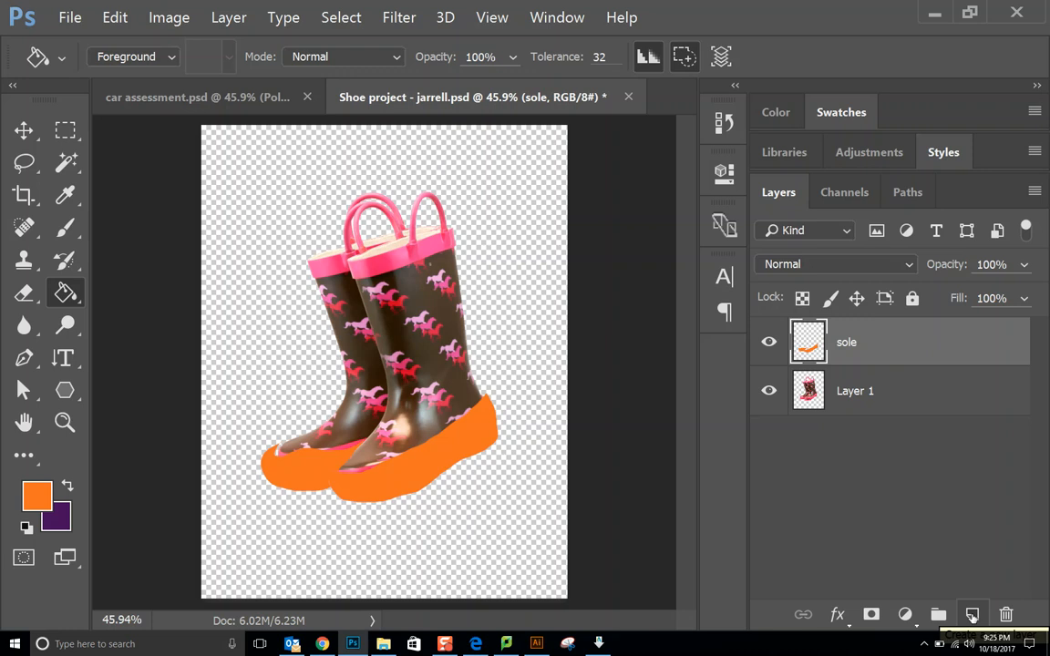
{"action": "mouse_move", "coordinate": [973, 614]}
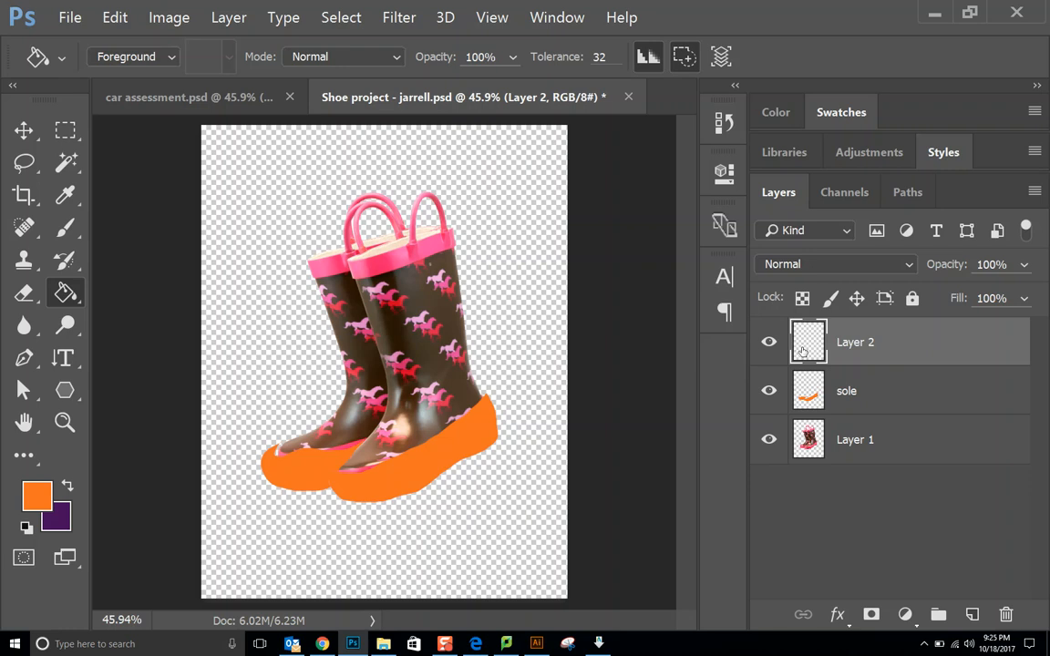
- Rename the new layer 'Handle' and lasso around the boot handles
{"action": "double_click", "coordinate": [855, 342]}
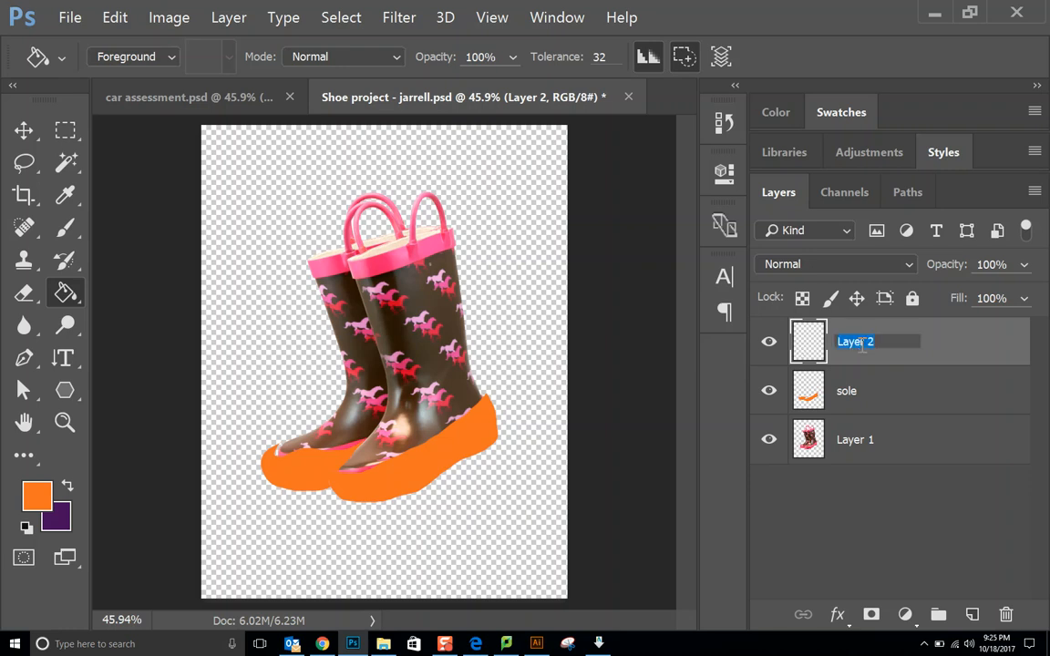
{"action": "type", "text": "Handles"}
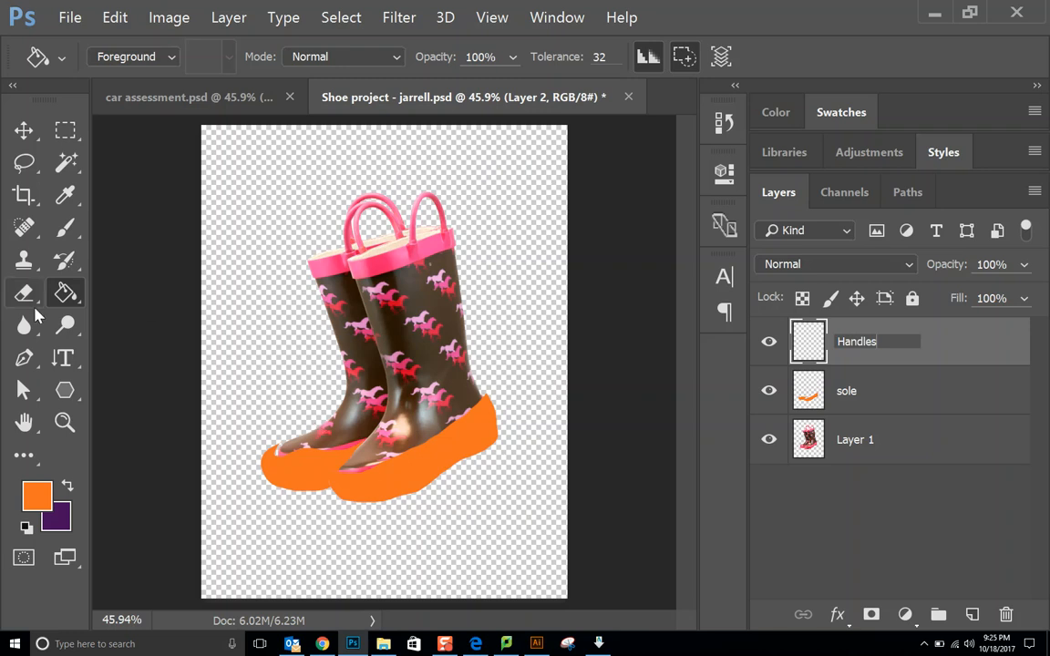
{"action": "left_click", "coordinate": [24, 162]}
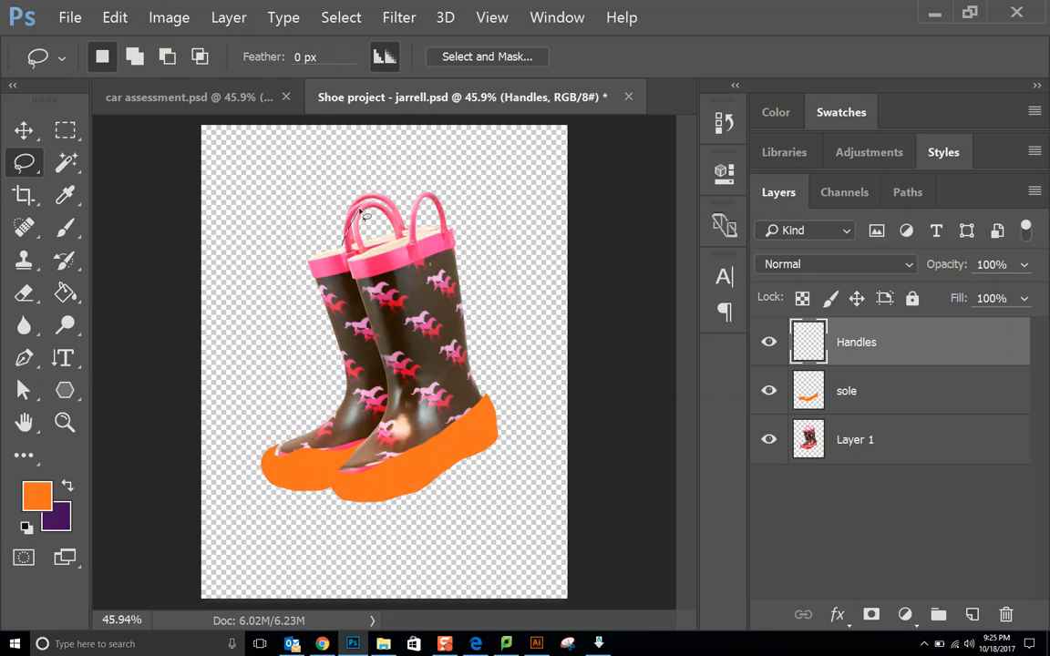
{"action": "mouse_move", "coordinate": [358, 219]}
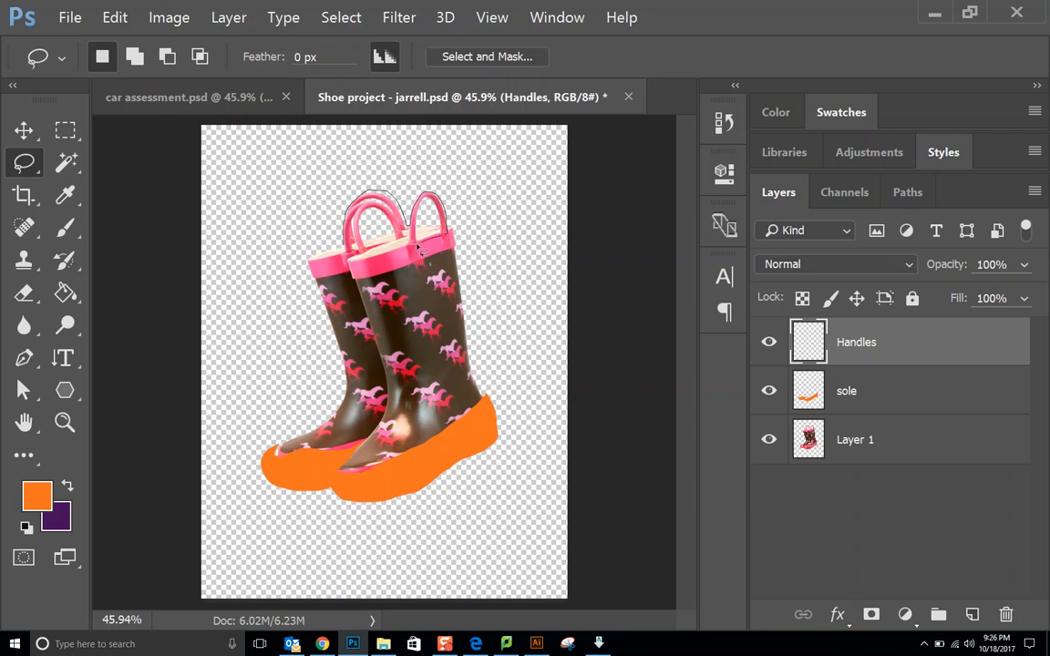
{"action": "mouse_move", "coordinate": [415, 248]}
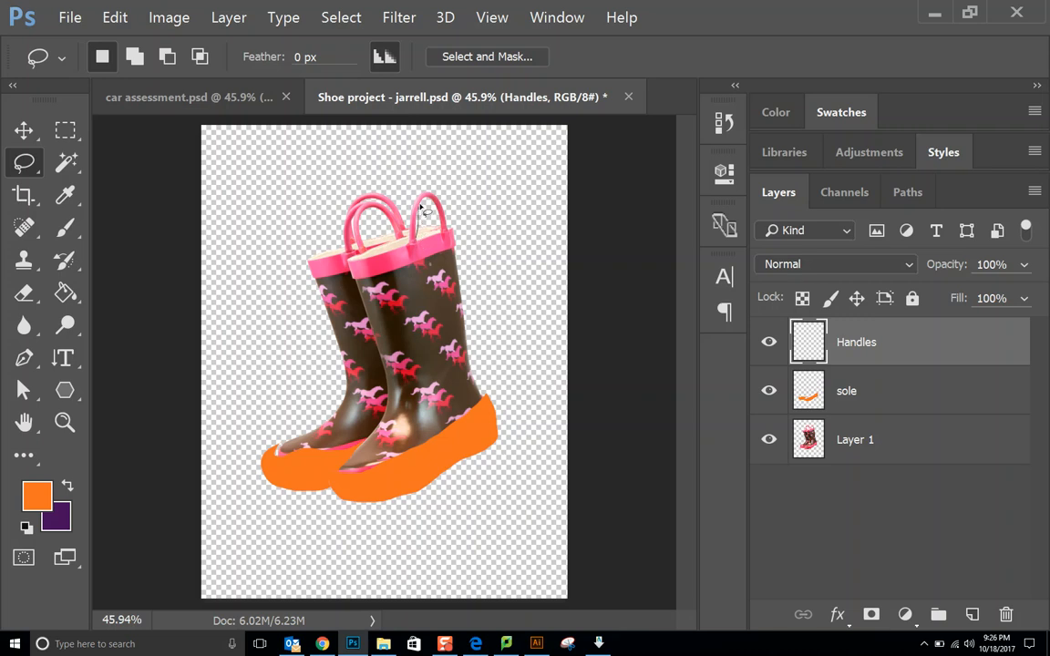
{"action": "mouse_move", "coordinate": [436, 211]}
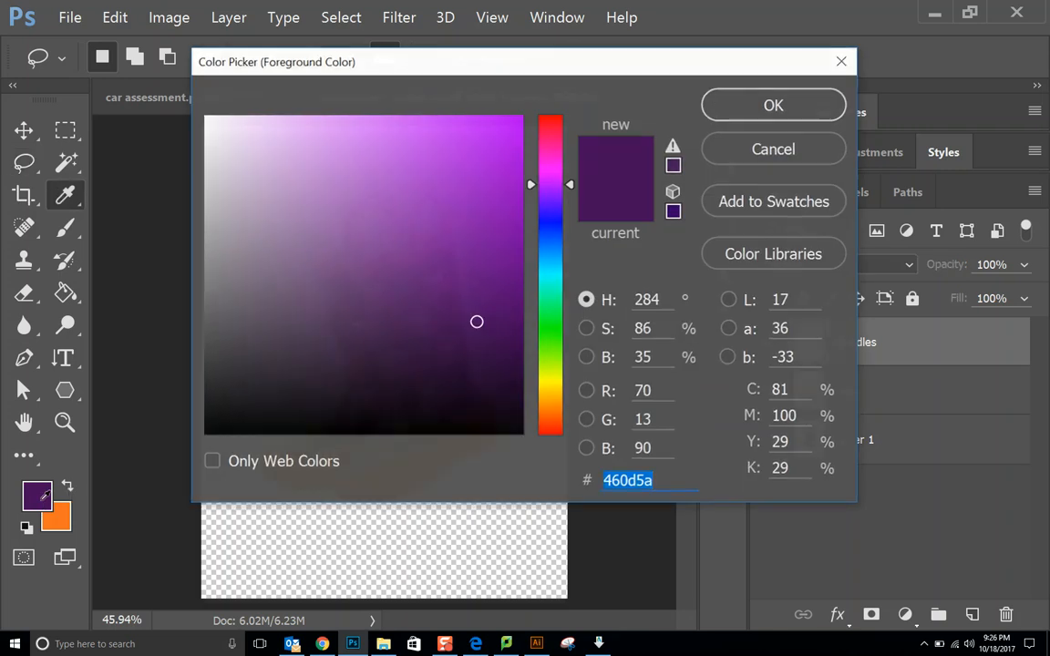
- Pick a brighter purple, fill both handles on the Handles layer, and show the boot photo again
{"action": "left_click", "coordinate": [470, 174]}
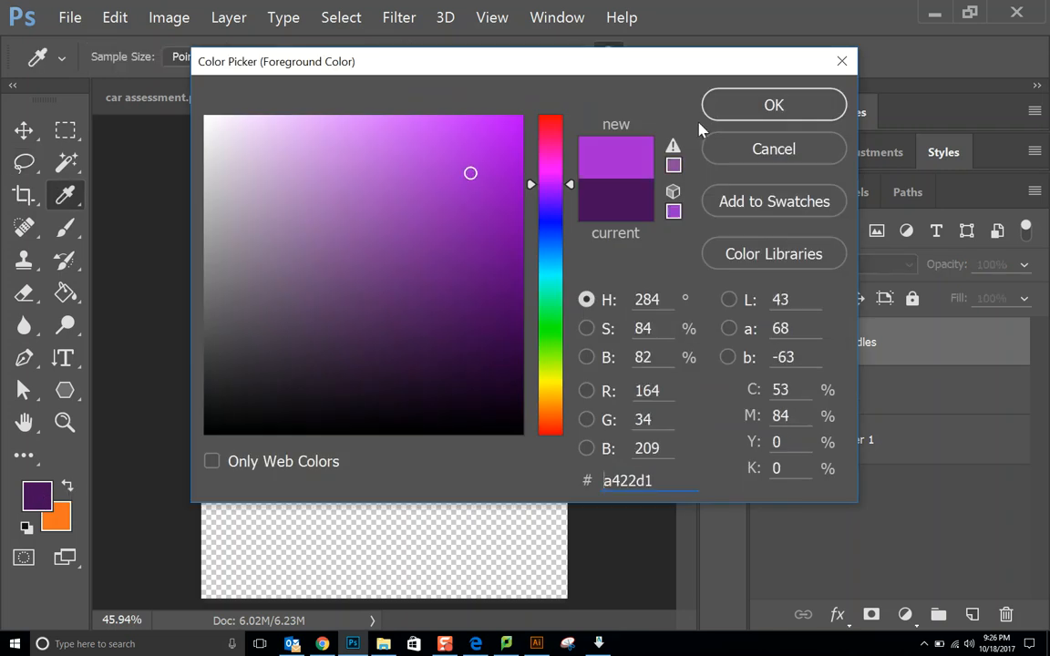
{"action": "left_click", "coordinate": [773, 104]}
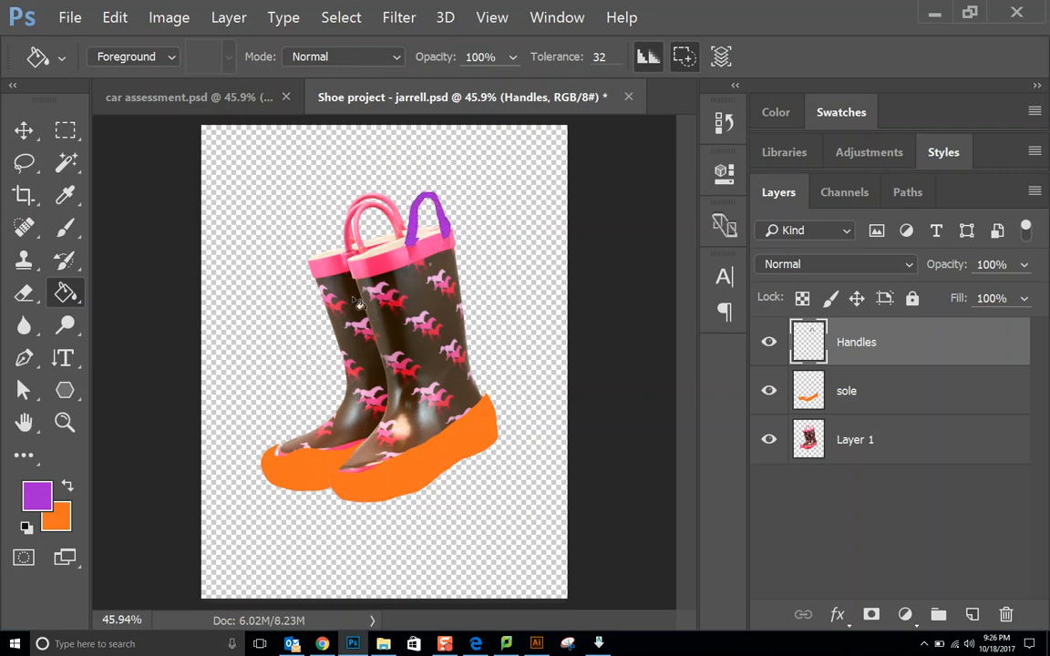
{"action": "left_click", "coordinate": [24, 163]}
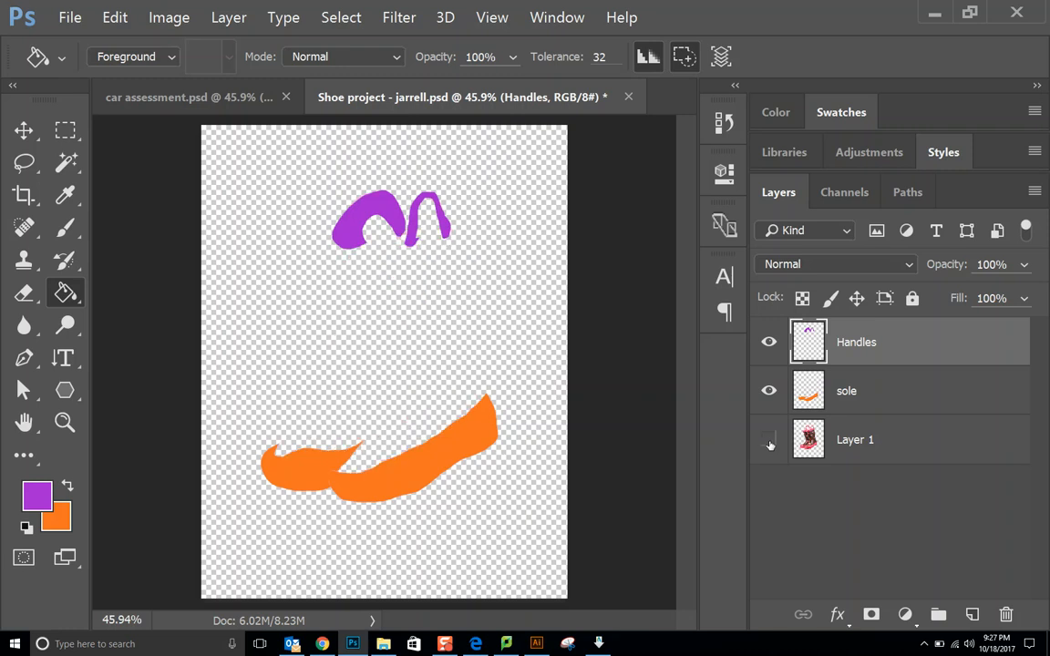
{"action": "left_click", "coordinate": [769, 440]}
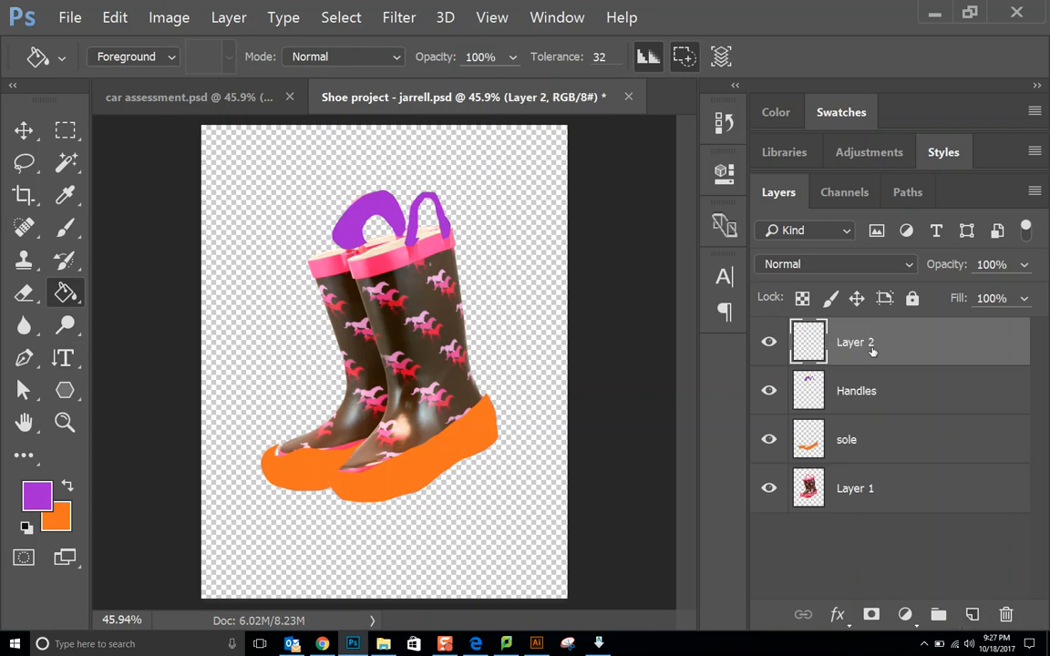
- Rename the layer 'Top', lasso both boot tops, and open the foreground colour chooser
{"action": "double_click", "coordinate": [855, 342]}
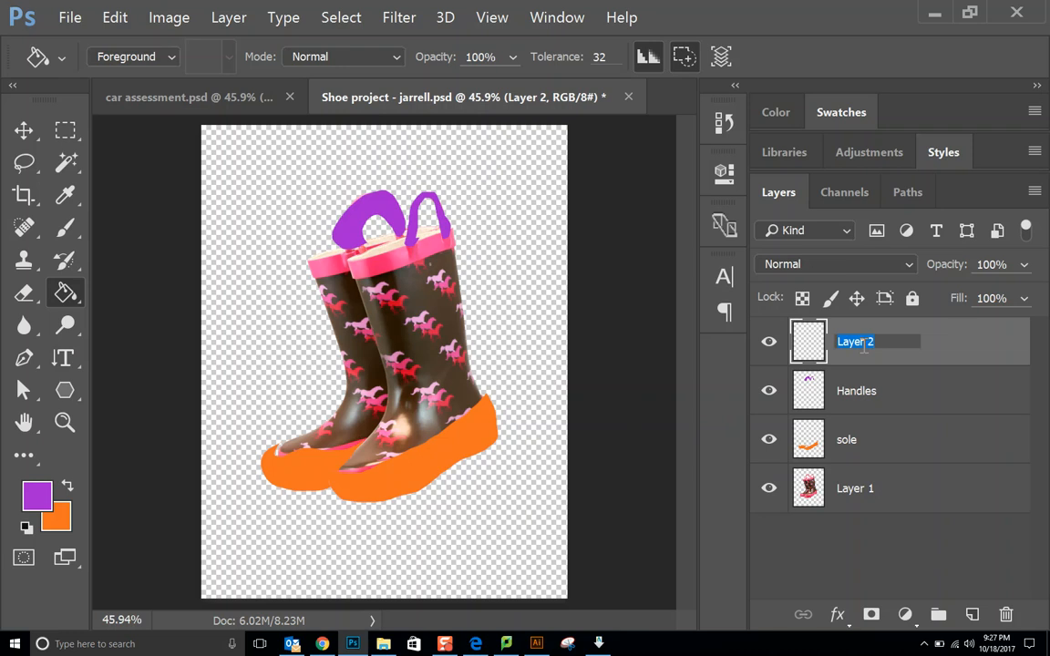
{"action": "type", "text": "Top"}
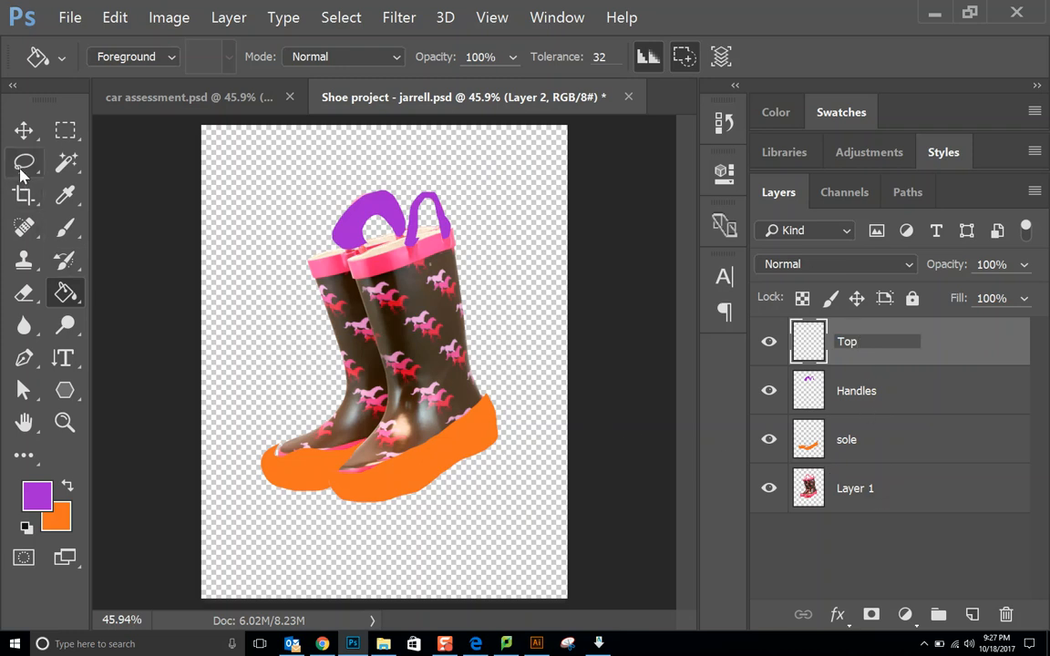
{"action": "left_click", "coordinate": [24, 163]}
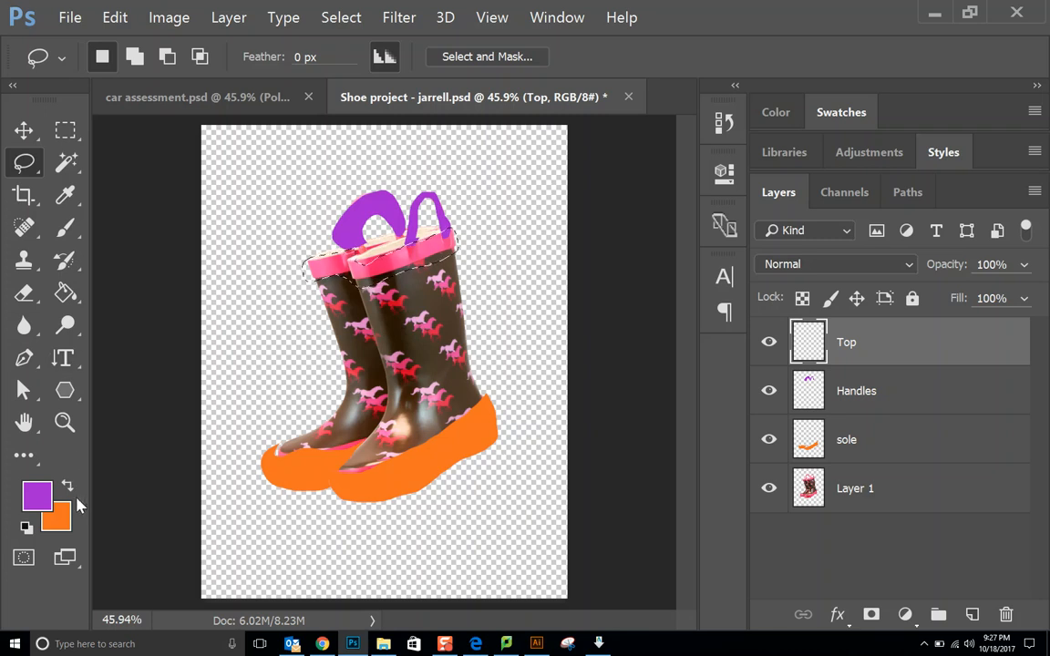
{"action": "left_click", "coordinate": [37, 495]}
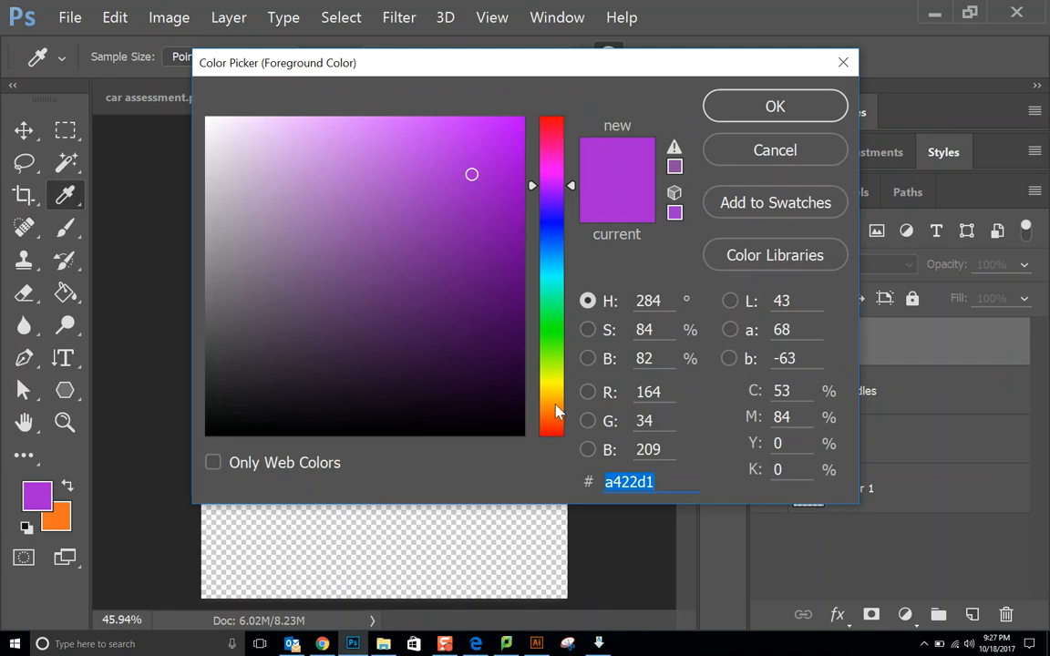
- Set the foreground colour to a light pink shade in the Color Picker
{"action": "left_click", "coordinate": [499, 122]}
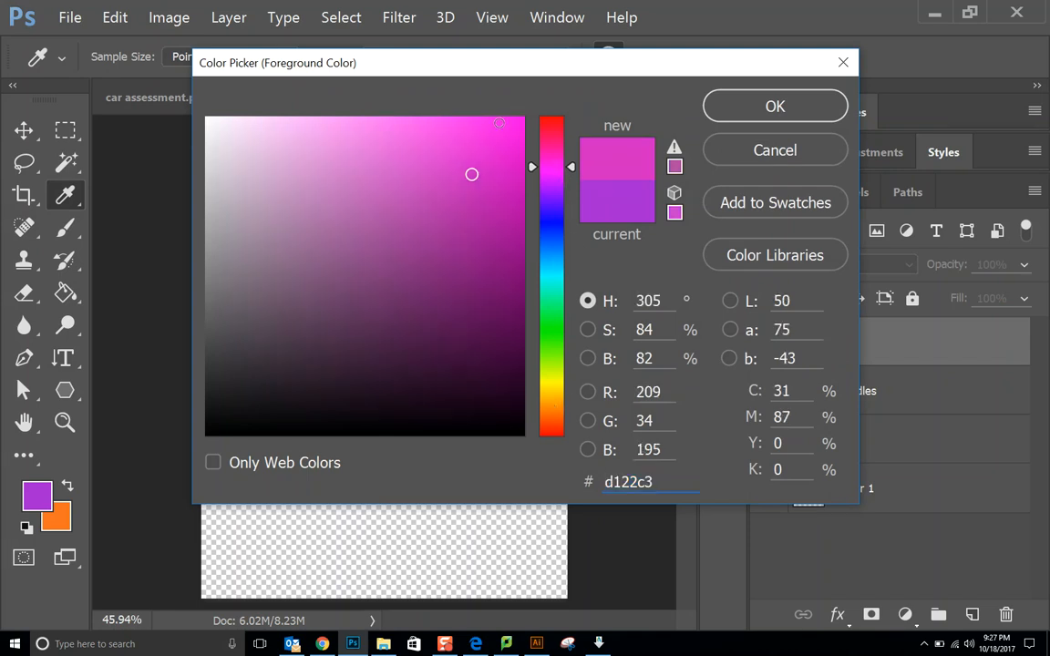
{"action": "left_click", "coordinate": [393, 137]}
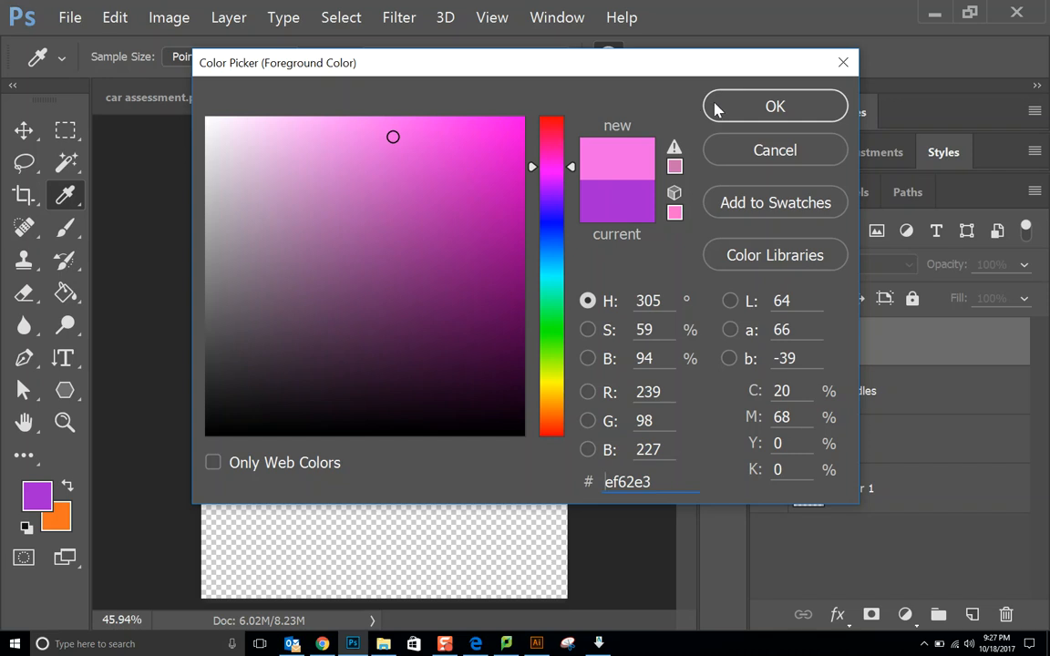
{"action": "left_click", "coordinate": [775, 106]}
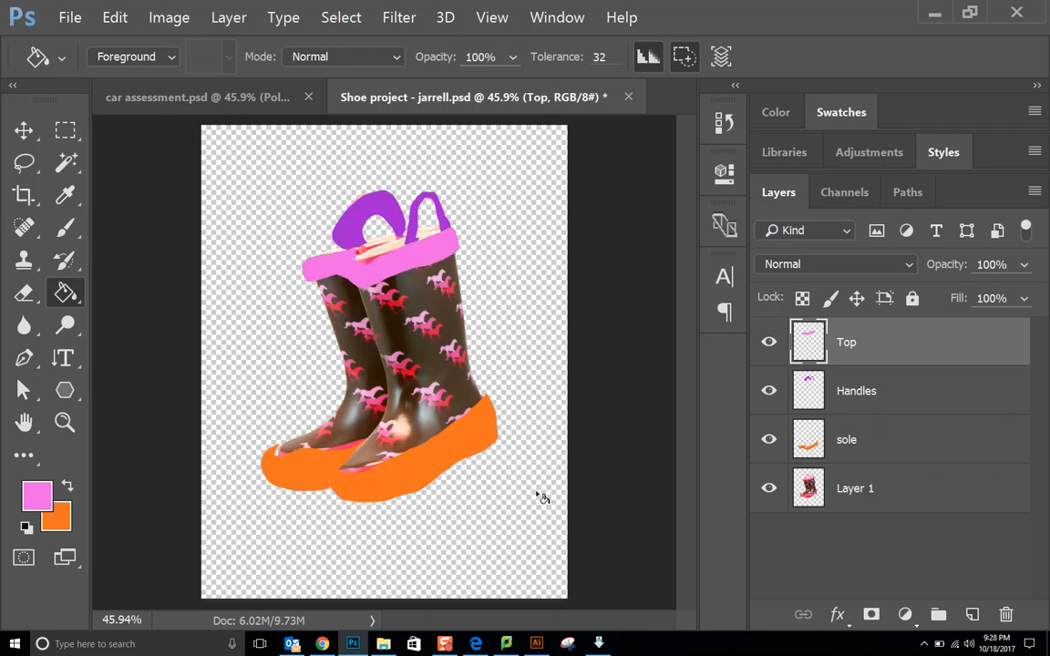
{"action": "mouse_move", "coordinate": [523, 504]}
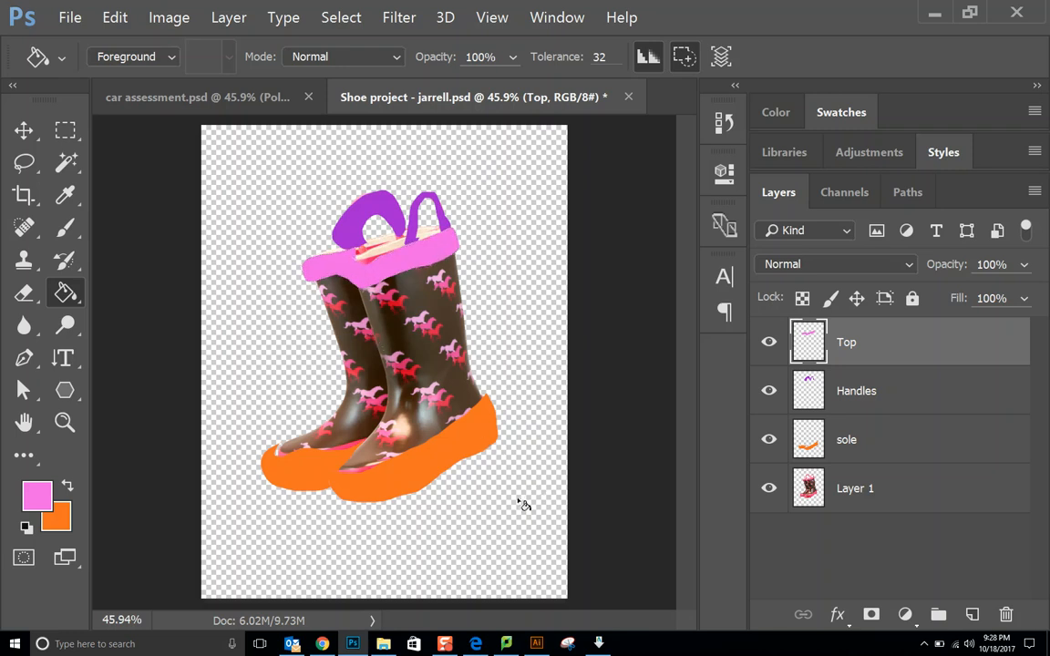